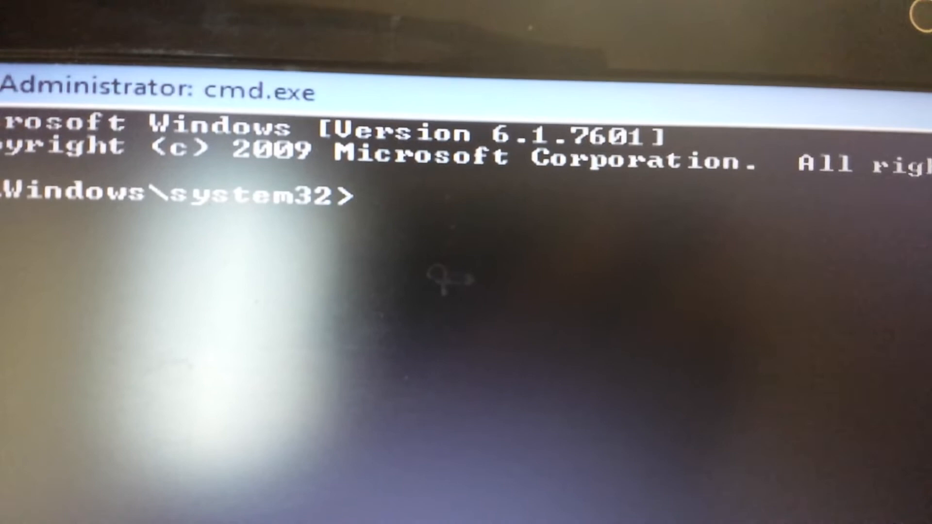
# - Change into the restore folder with 'cd restore'
pyautogui.write('cd')
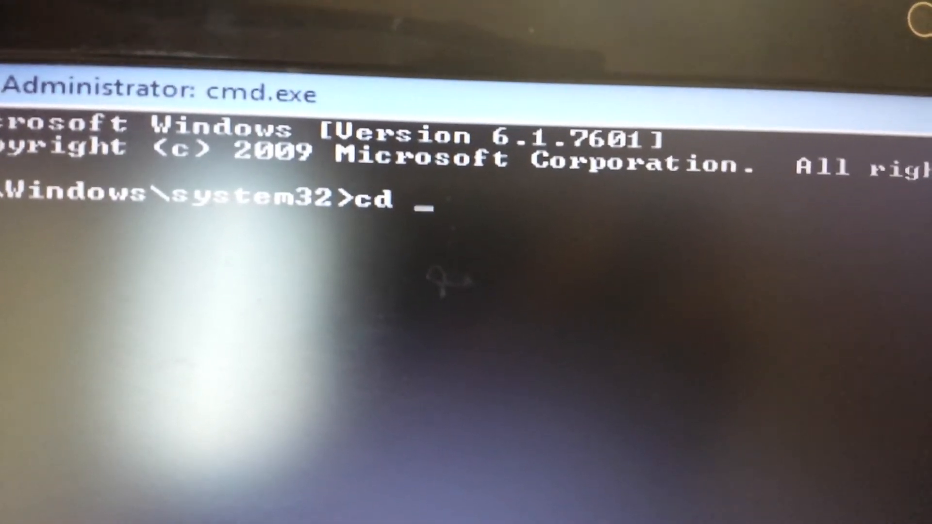
pyautogui.write('re')
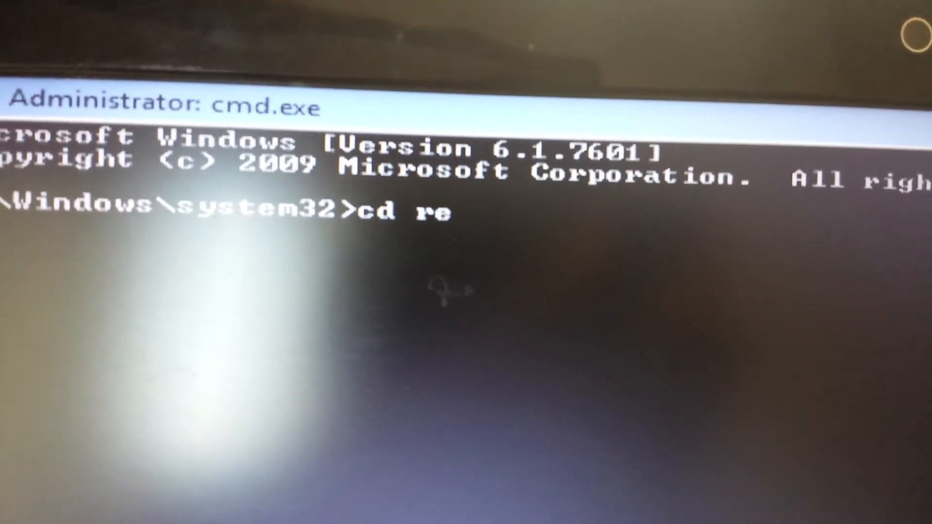
pyautogui.write('store')
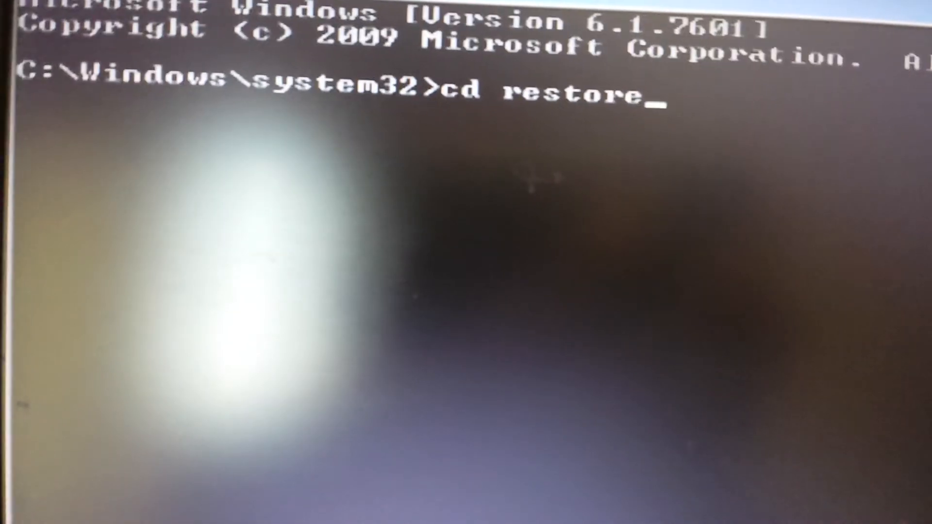
pyautogui.press('Return')
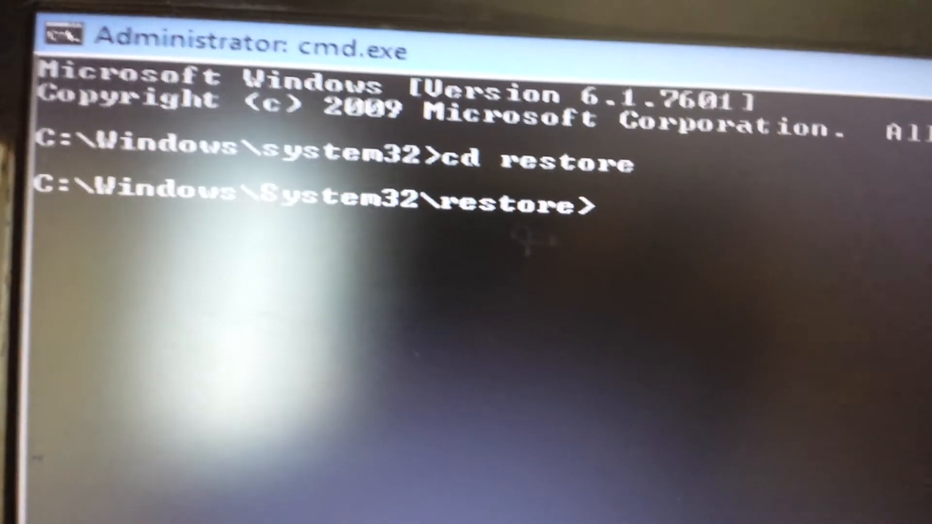
# - Start entering the rstrui.exe command at the restore prompt
pyautogui.write('r')
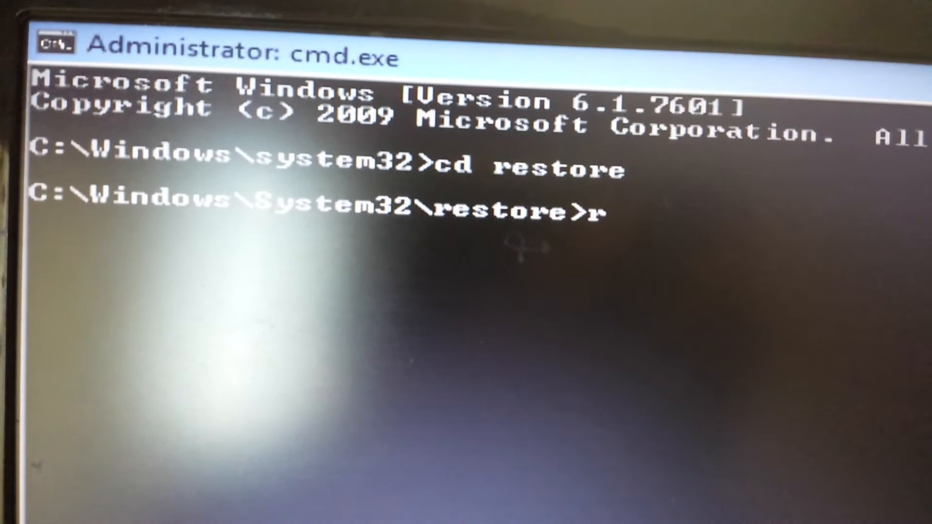
pyautogui.write('s')
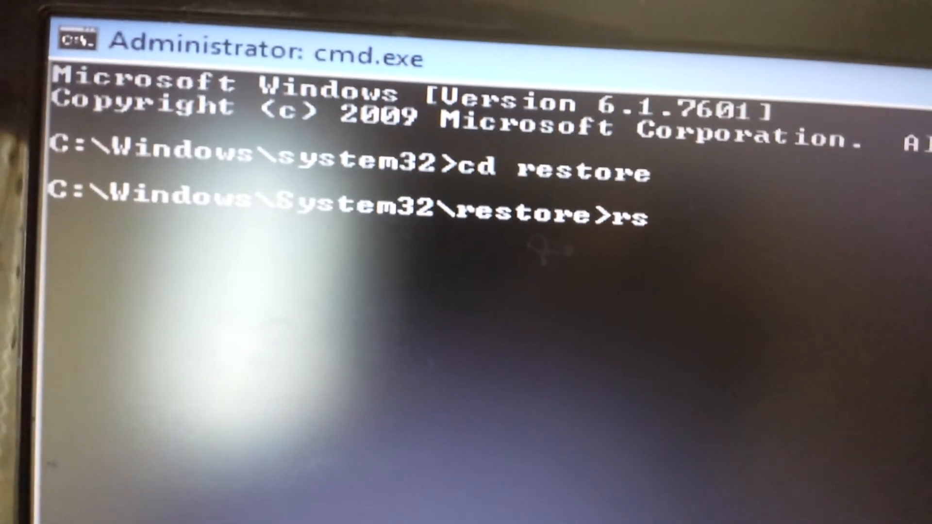
pyautogui.write('tr')
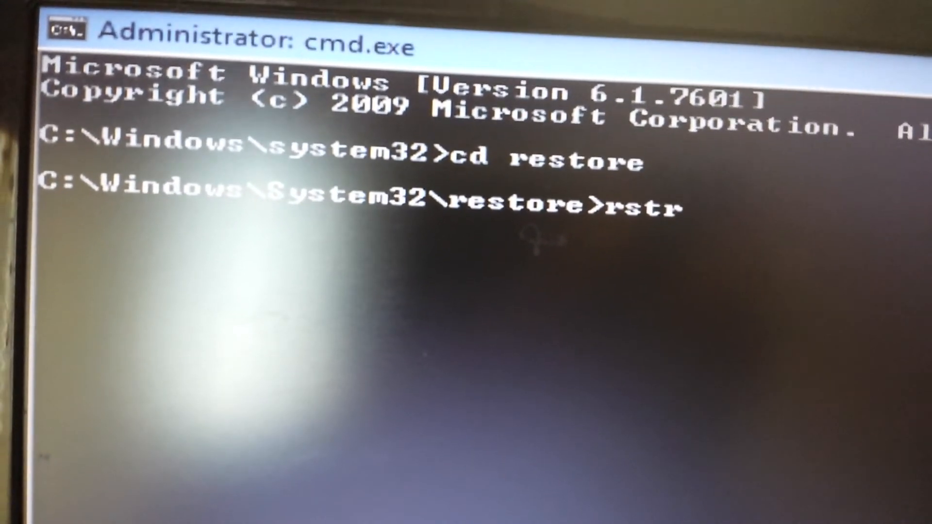
pyautogui.write('ui.')
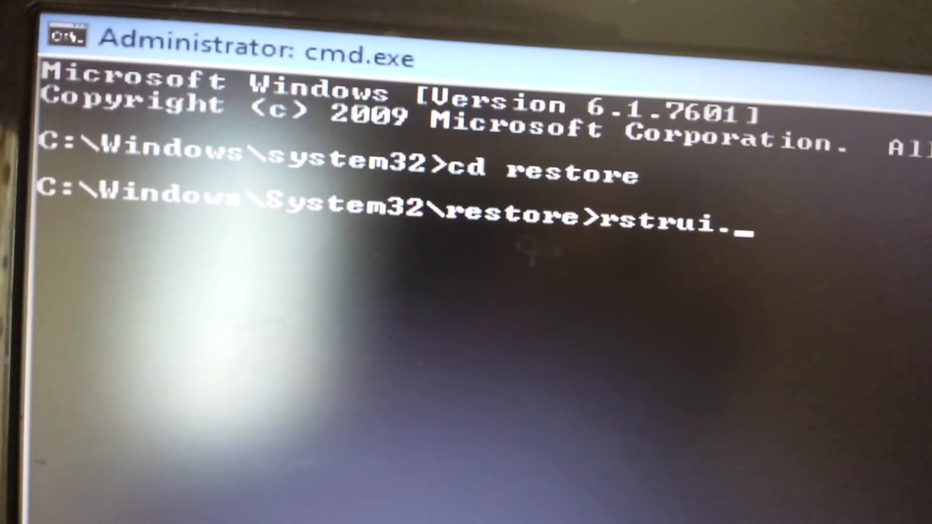
pyautogui.write('e')
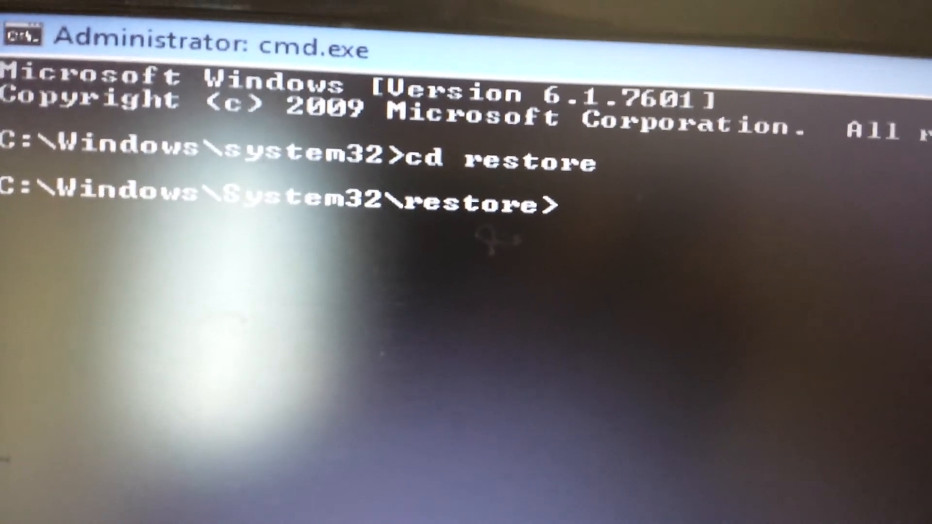
# - Step back to System32 and run rstrui.exe to bring up the System Restore wizard
pyautogui.write('cd..')
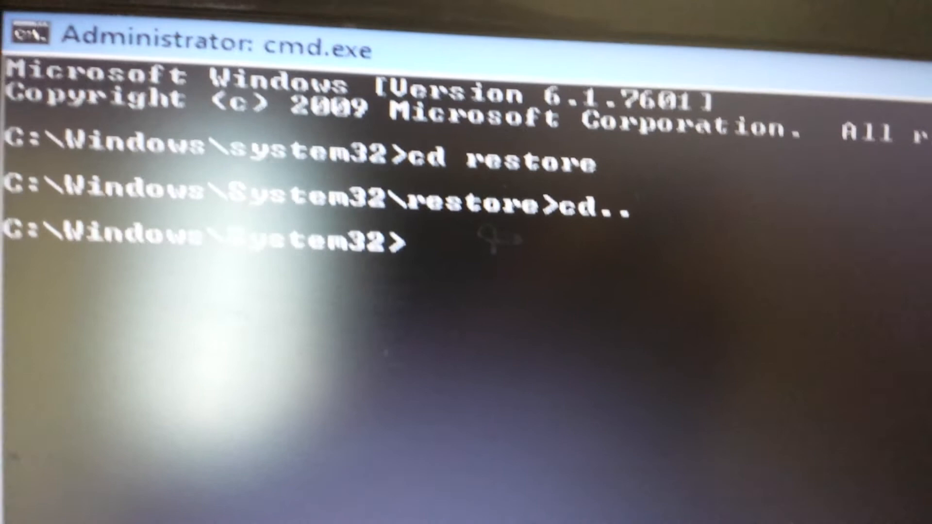
pyautogui.write('r')
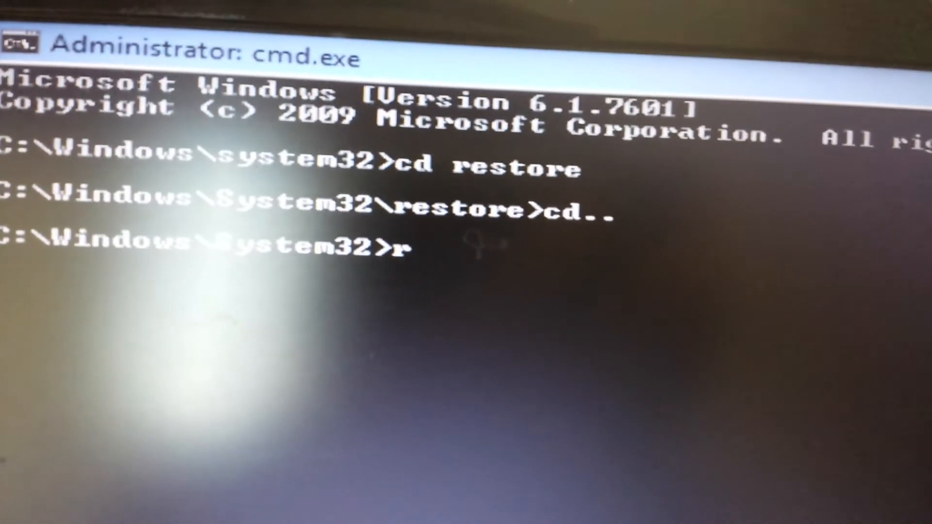
pyautogui.write('s')
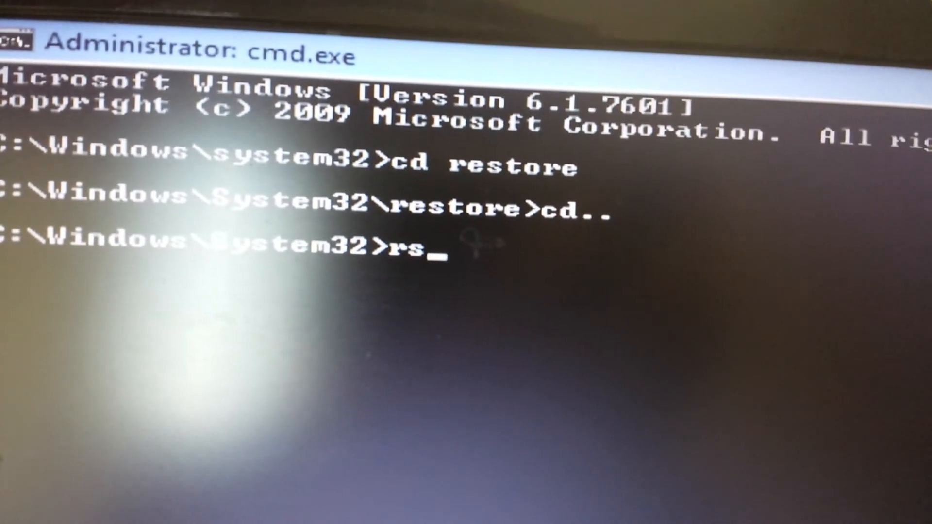
pyautogui.write('tri')
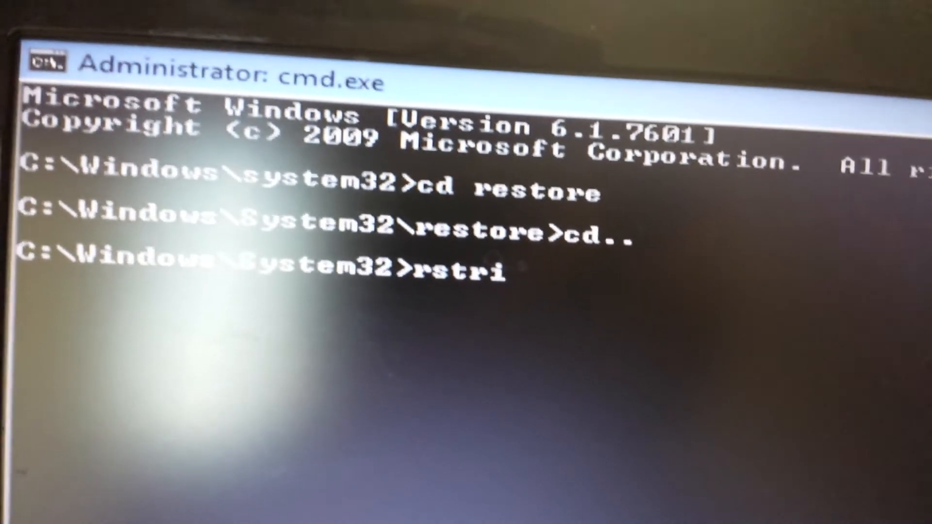
pyautogui.write('ui.')
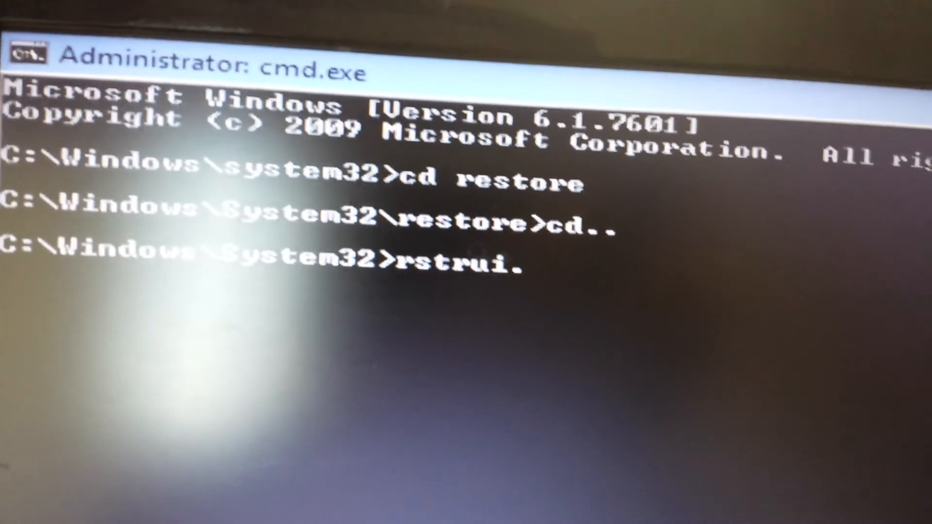
pyautogui.write('.exe')
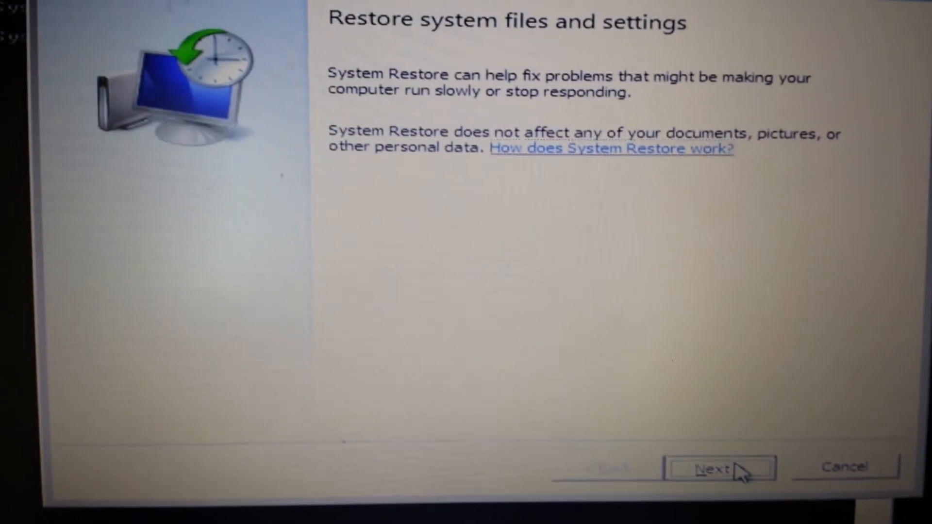
# - Advance to the restore-point list, show older points and select the 1/23/2014 Automatic Restore Point
pyautogui.click(719, 469)
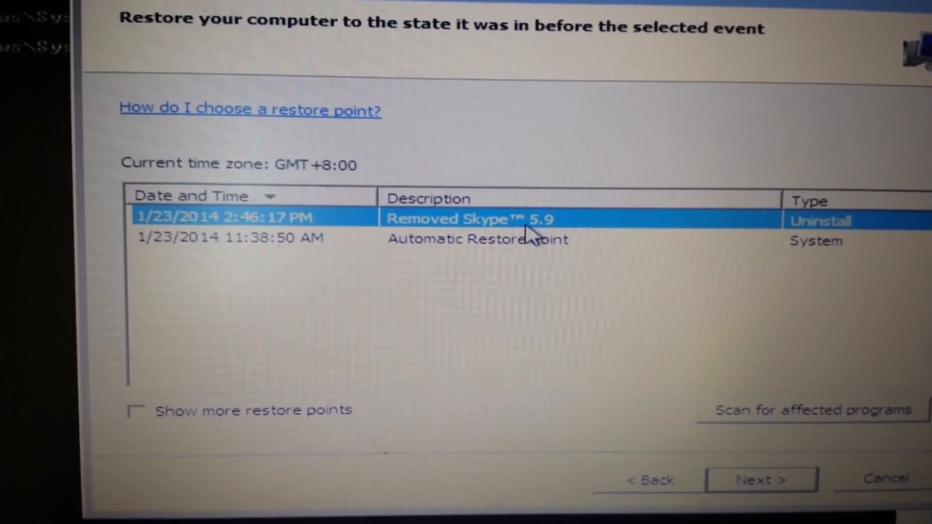
pyautogui.click(476, 238)
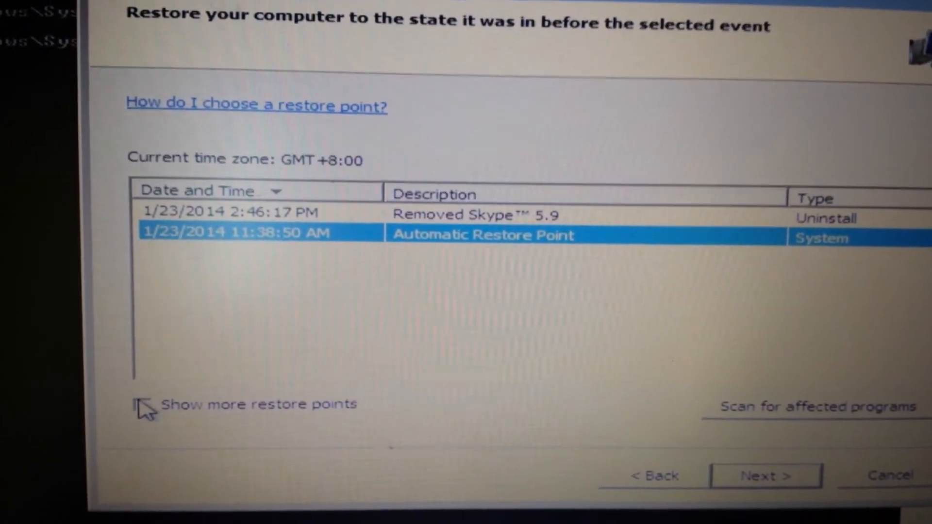
pyautogui.click(107, 404)
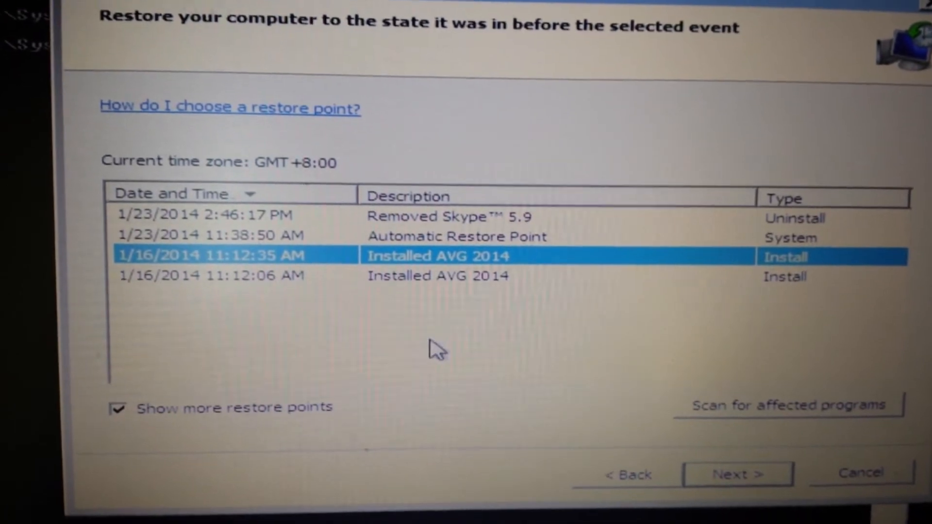
pyautogui.moveTo(517, 160)
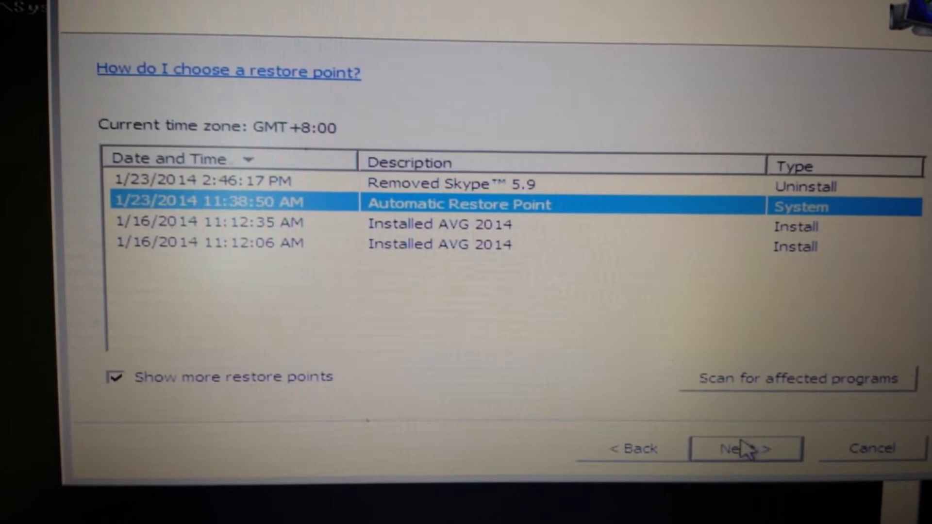
# - Confirm the Automatic Restore Point, finish, and accept the warning so the restore begins initializing
pyautogui.click(744, 449)
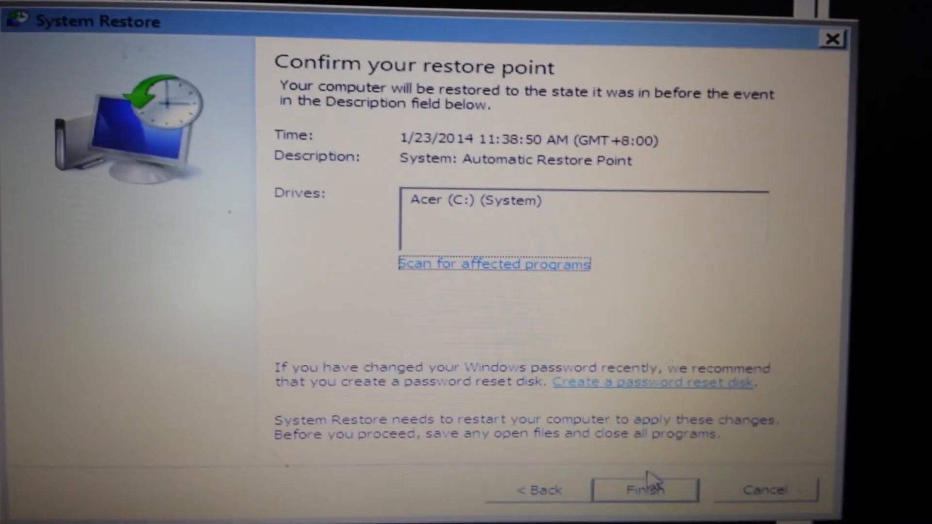
pyautogui.click(645, 489)
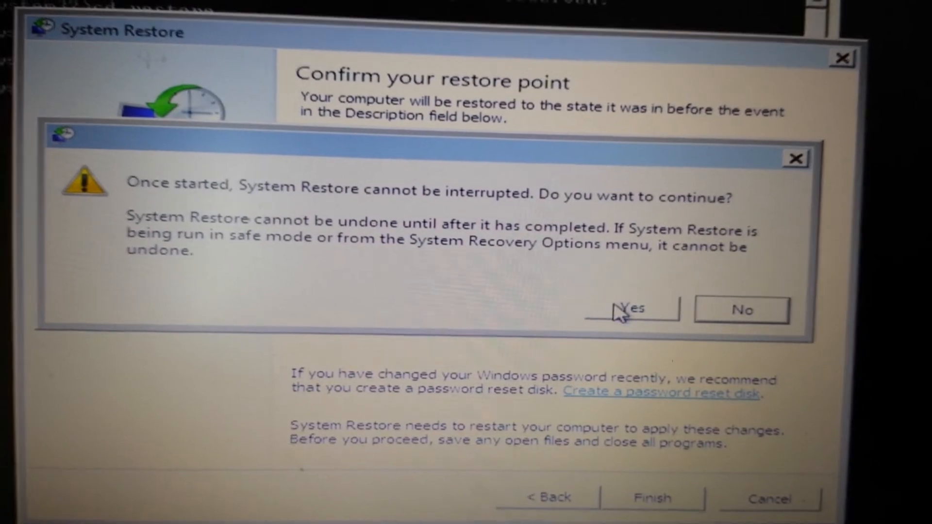
pyautogui.click(631, 310)
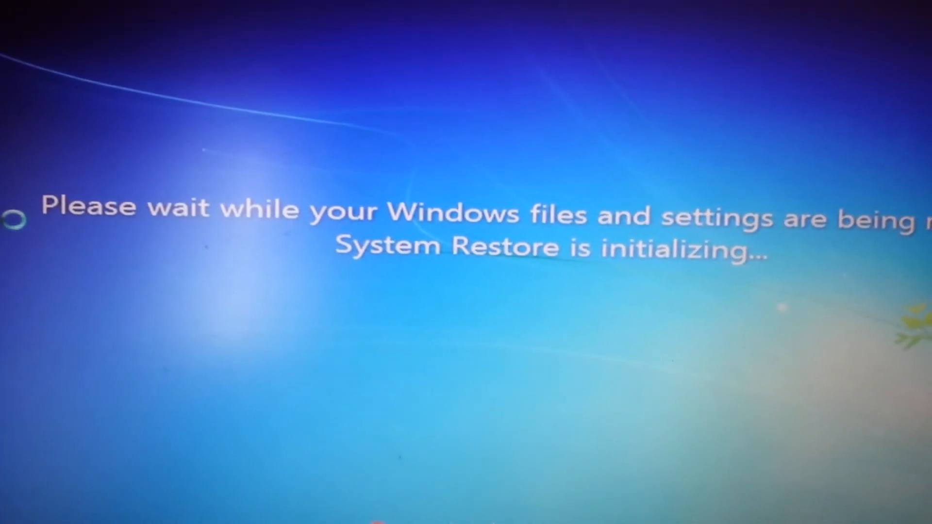